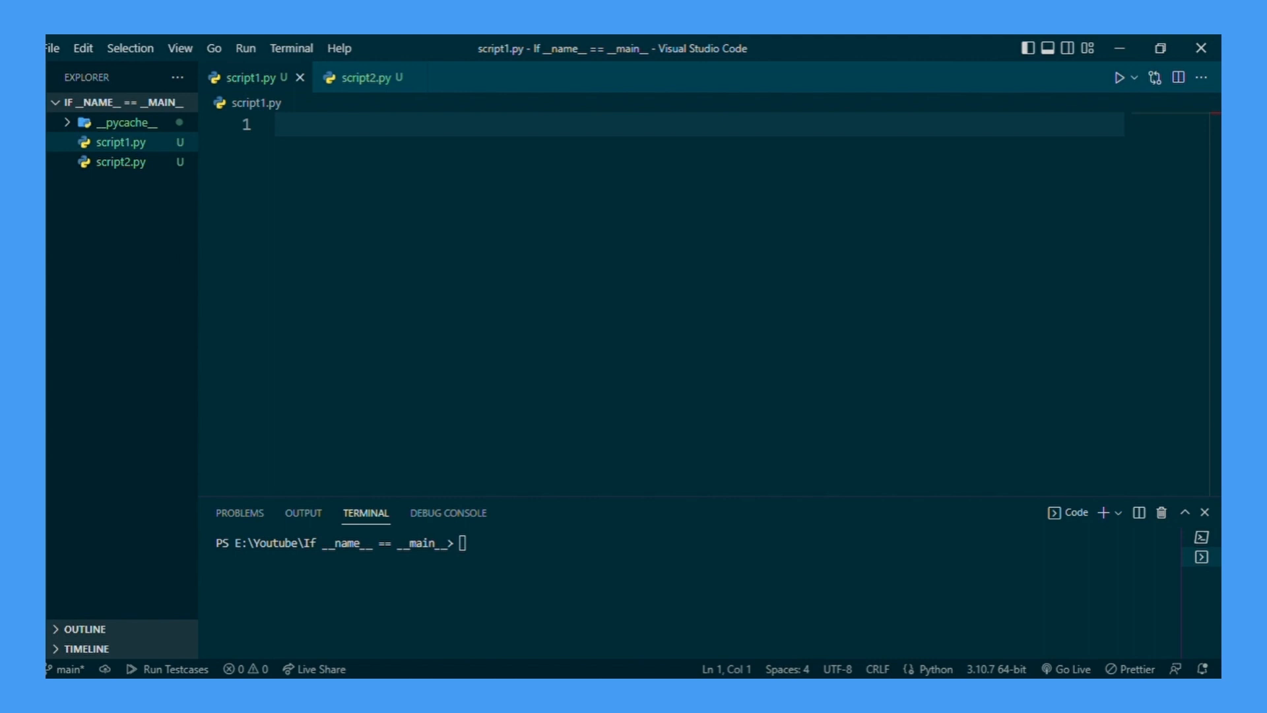
Add print(dir()) to script1.py, run it, and locate __name__ in the printed list.
left_click(278, 124)
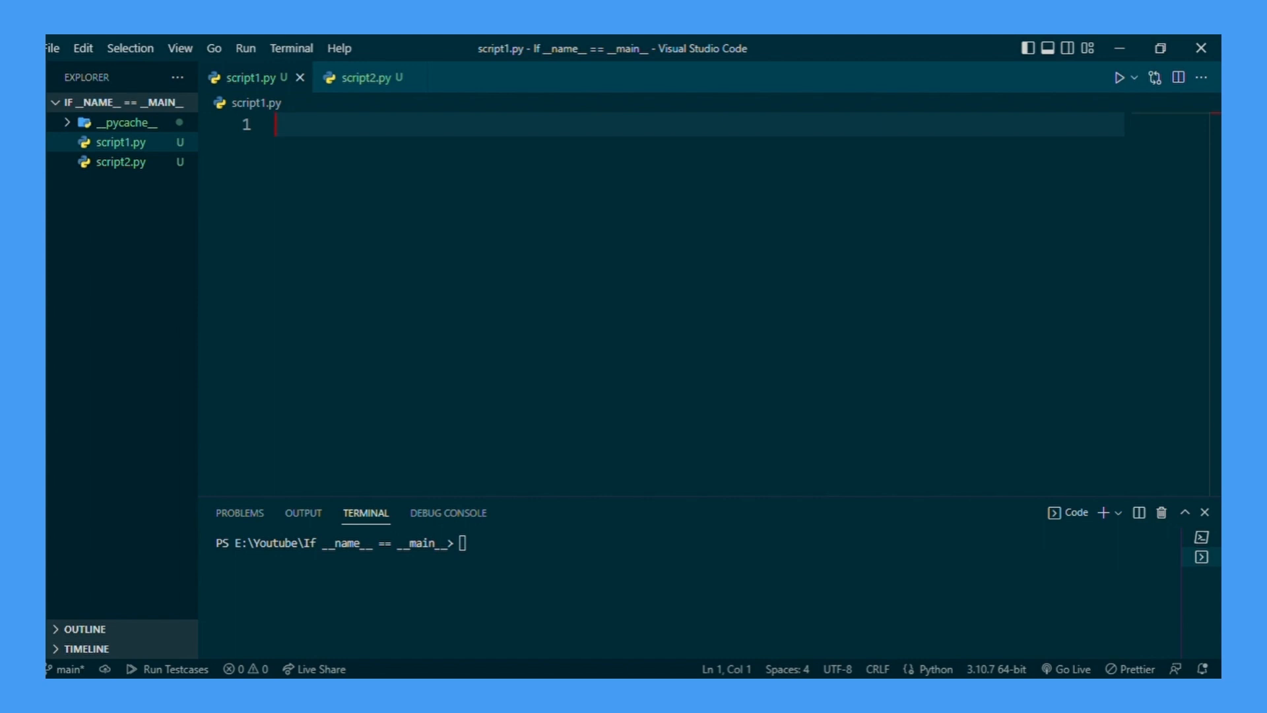
type("print(dir)")
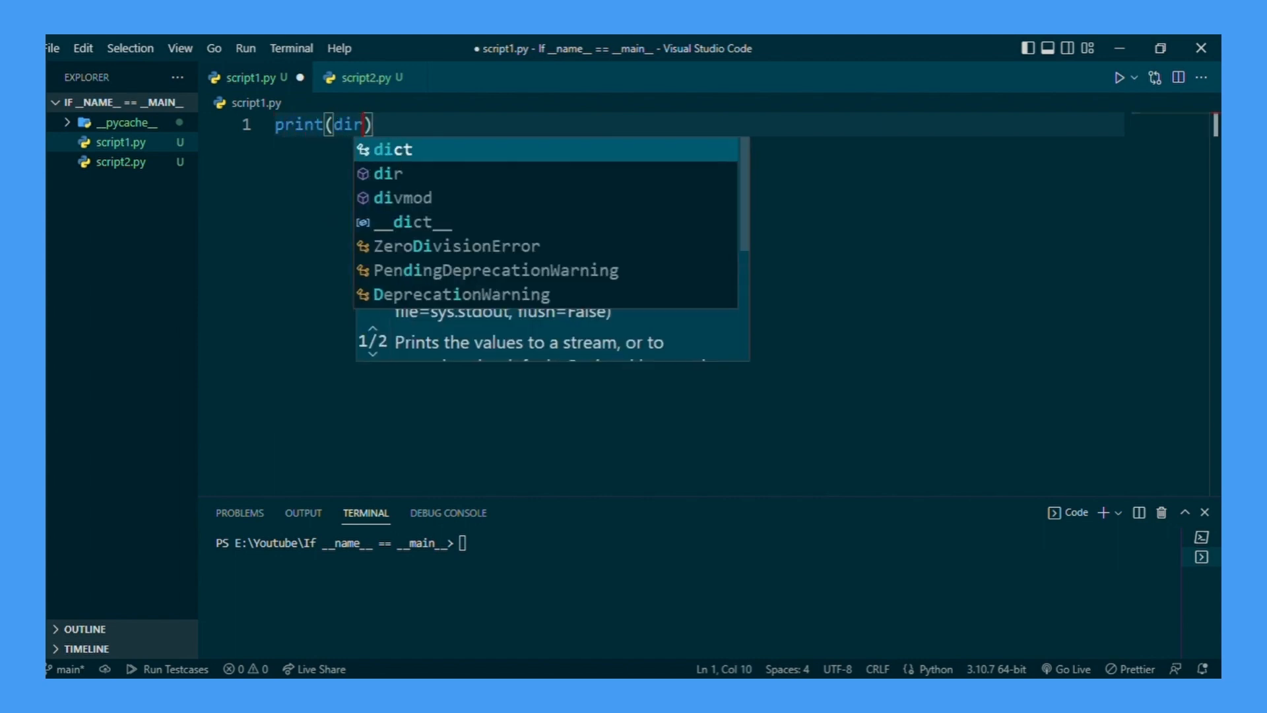
type("()")
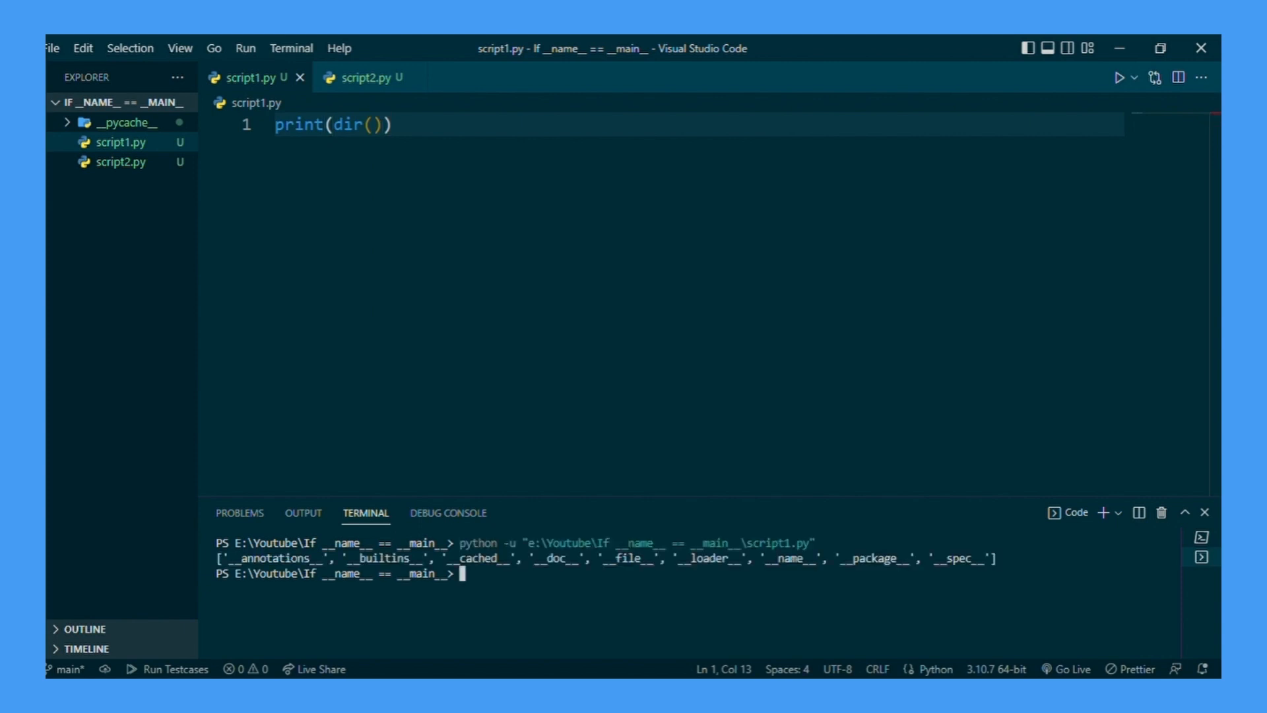
left_click_drag(214, 557, 885, 572)
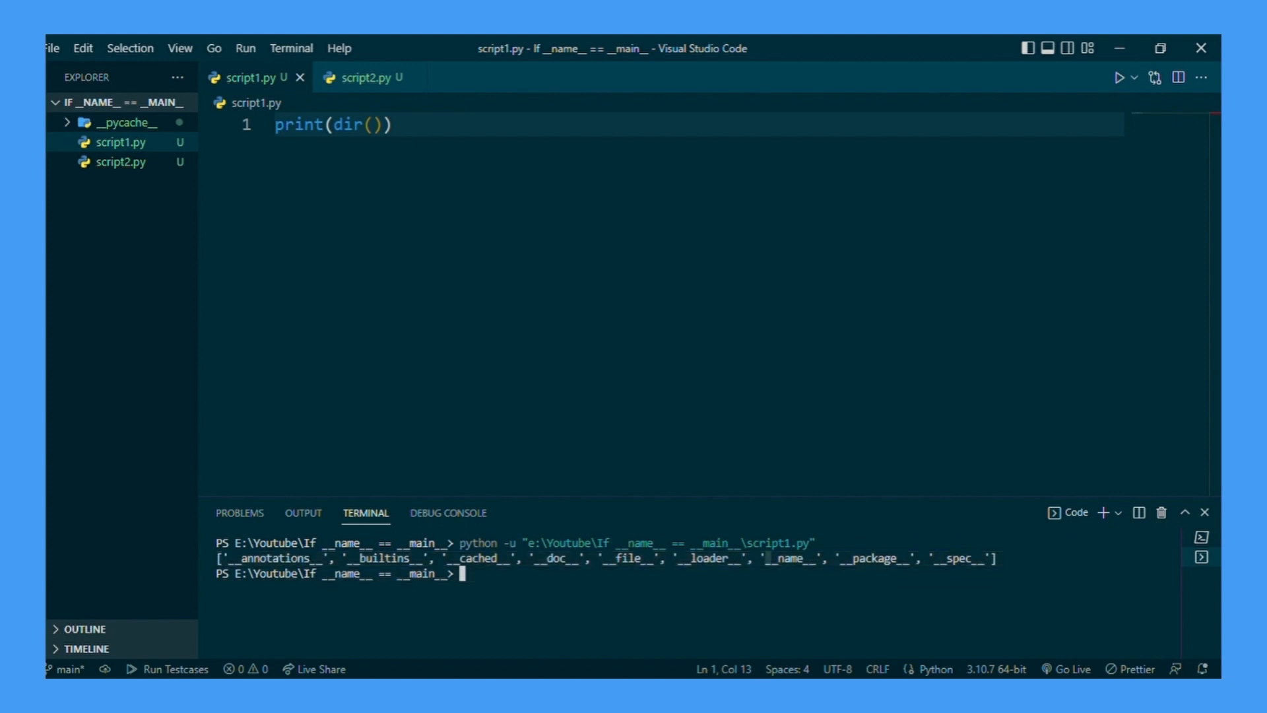
double_click(793, 558)
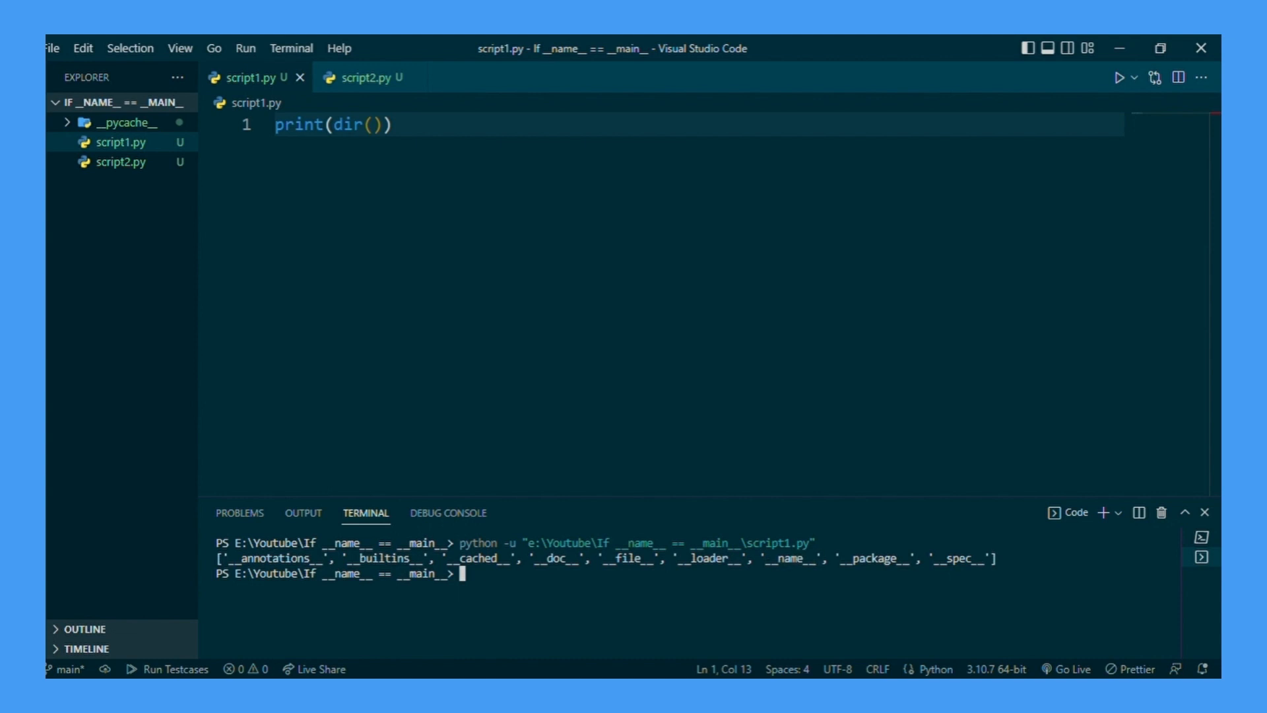
Change the line to print(f"Script1's __name__ is equal to : {__name__}").
type("f\"Sc\"")
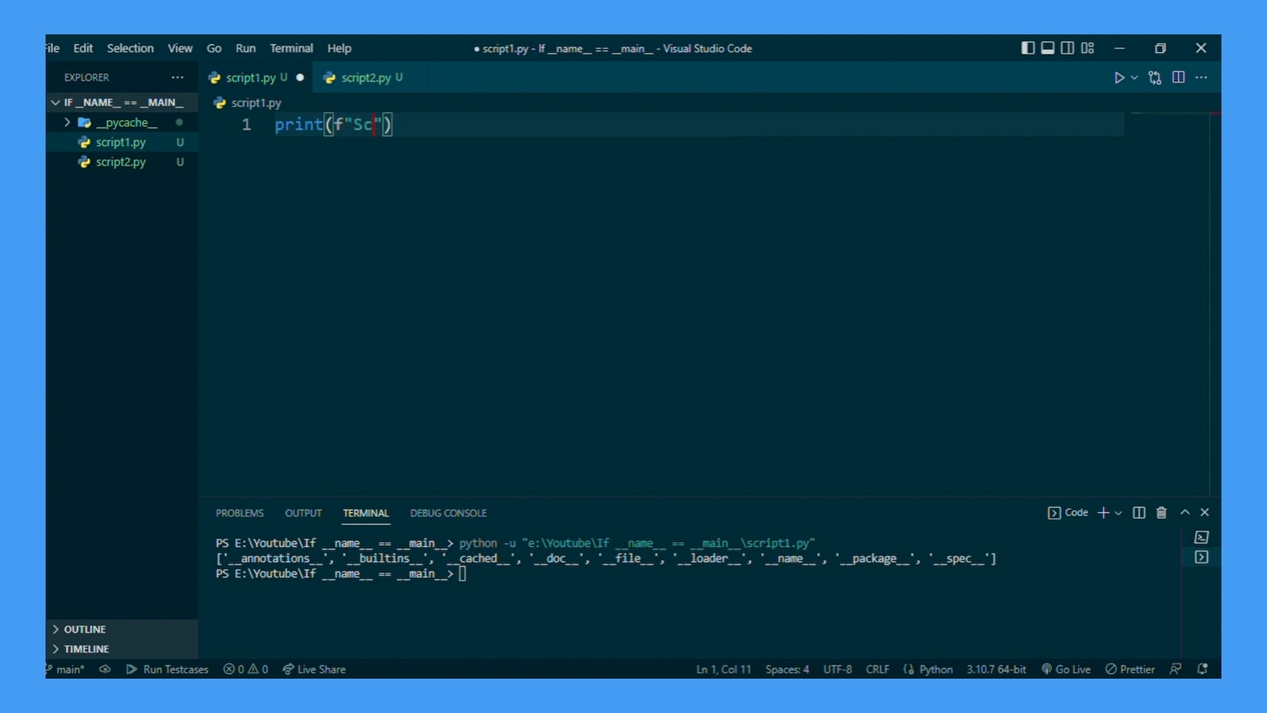
type("ript1's")
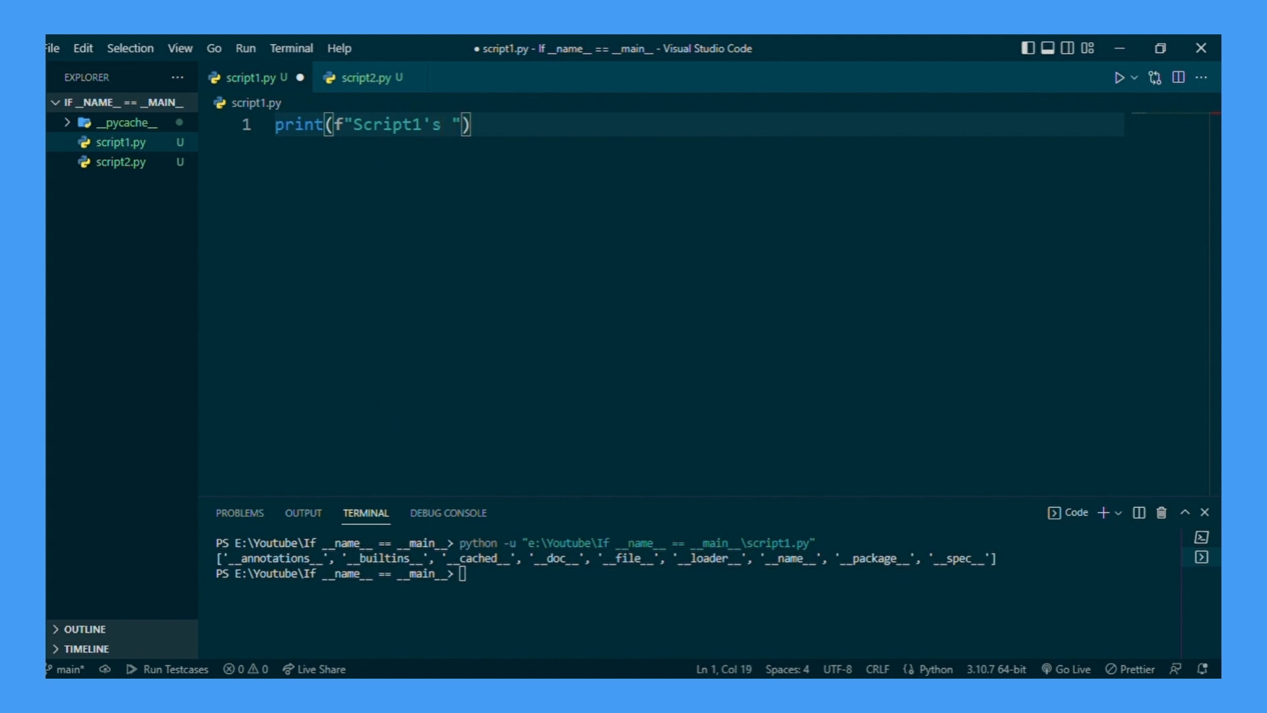
type("__name__ is")
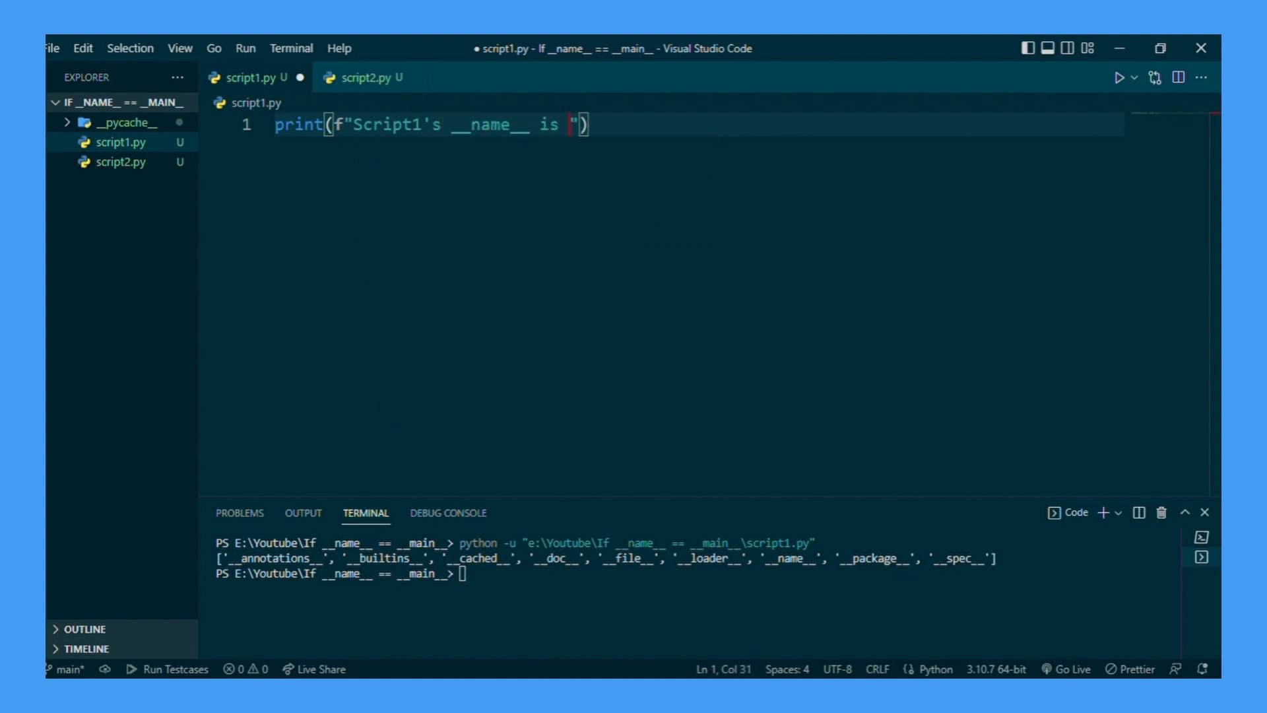
type("equal to : {}")
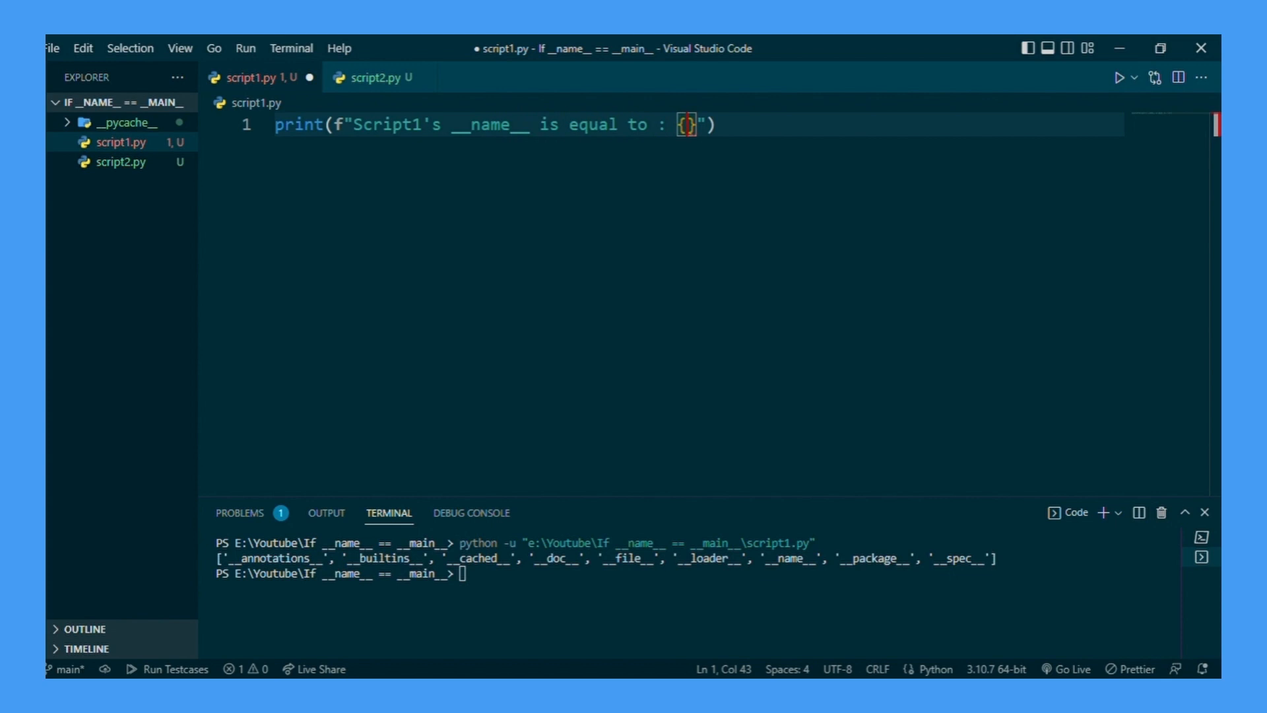
type("__name__")
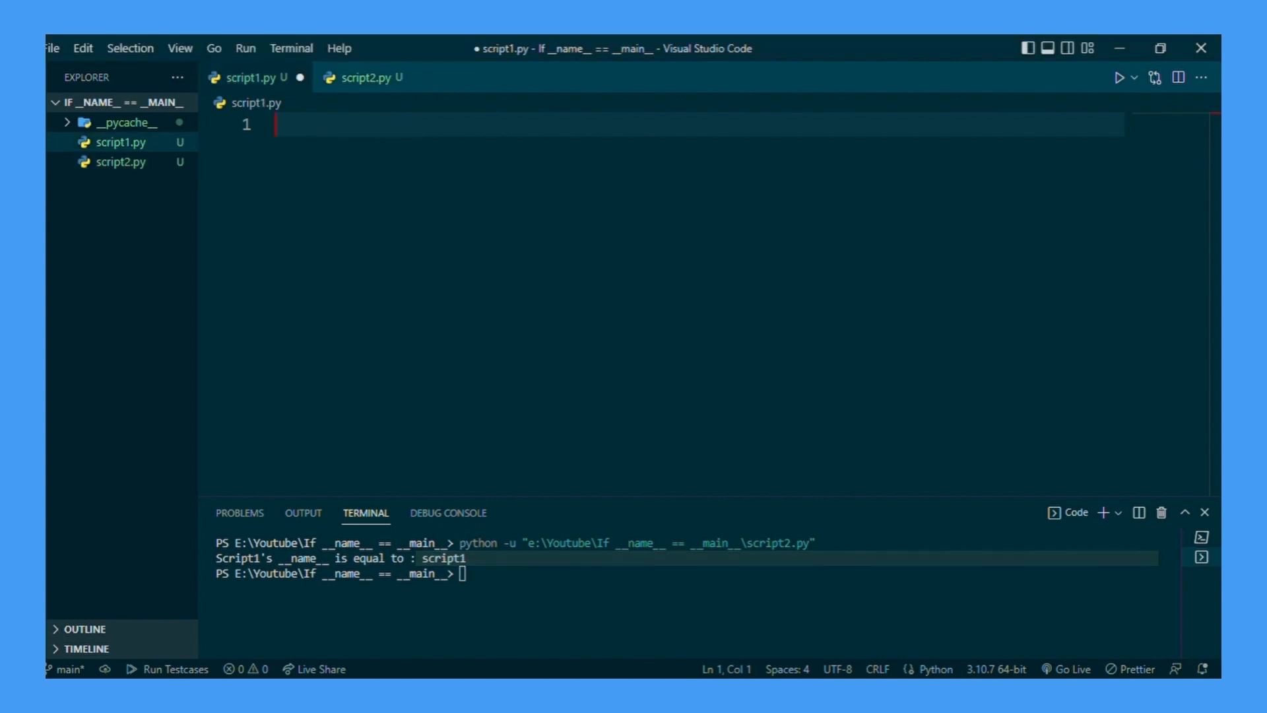
Define run() printing "I am fast." in script1.py and call run() at the bottom.
type("def run():")
type("print(\"I ")
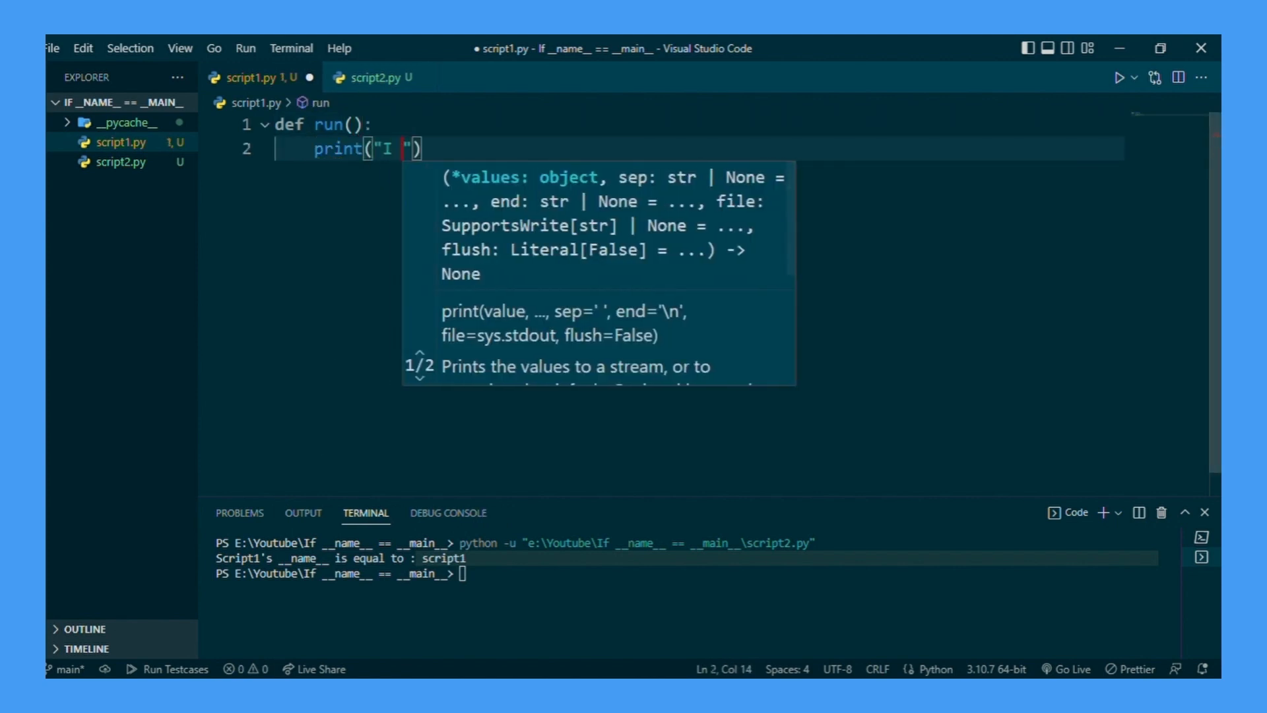
type("am fast")
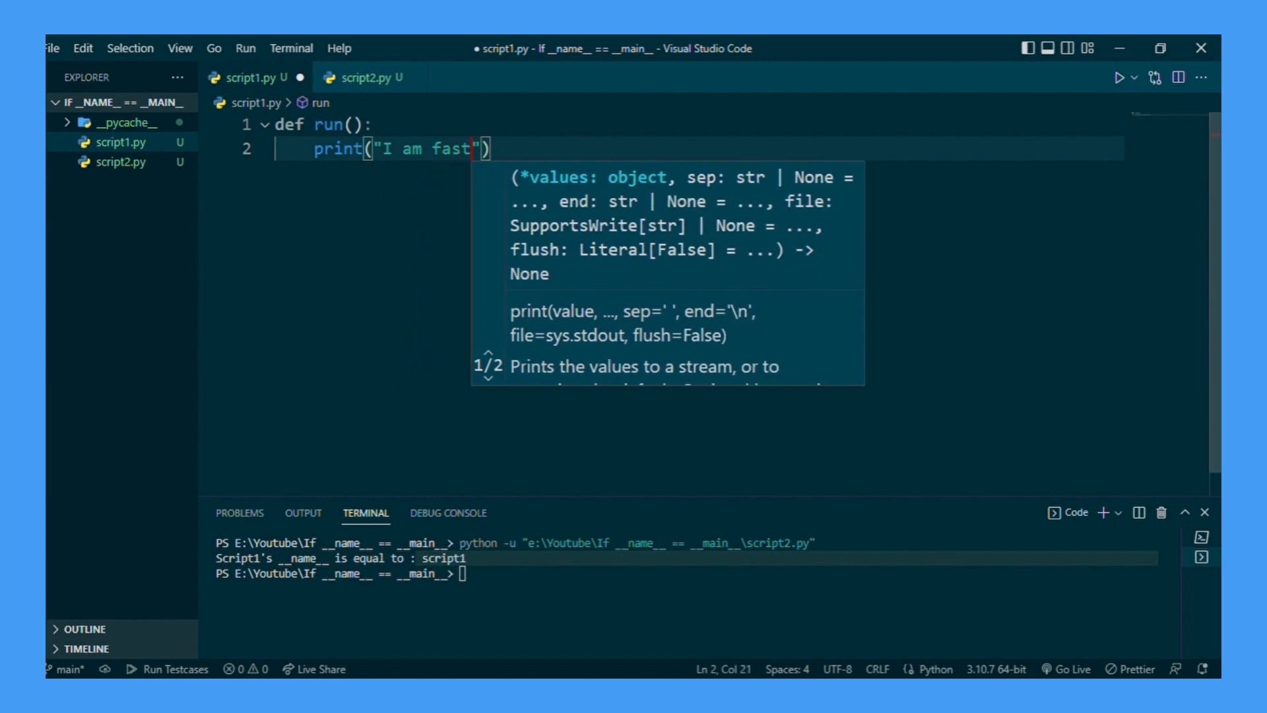
type(".")
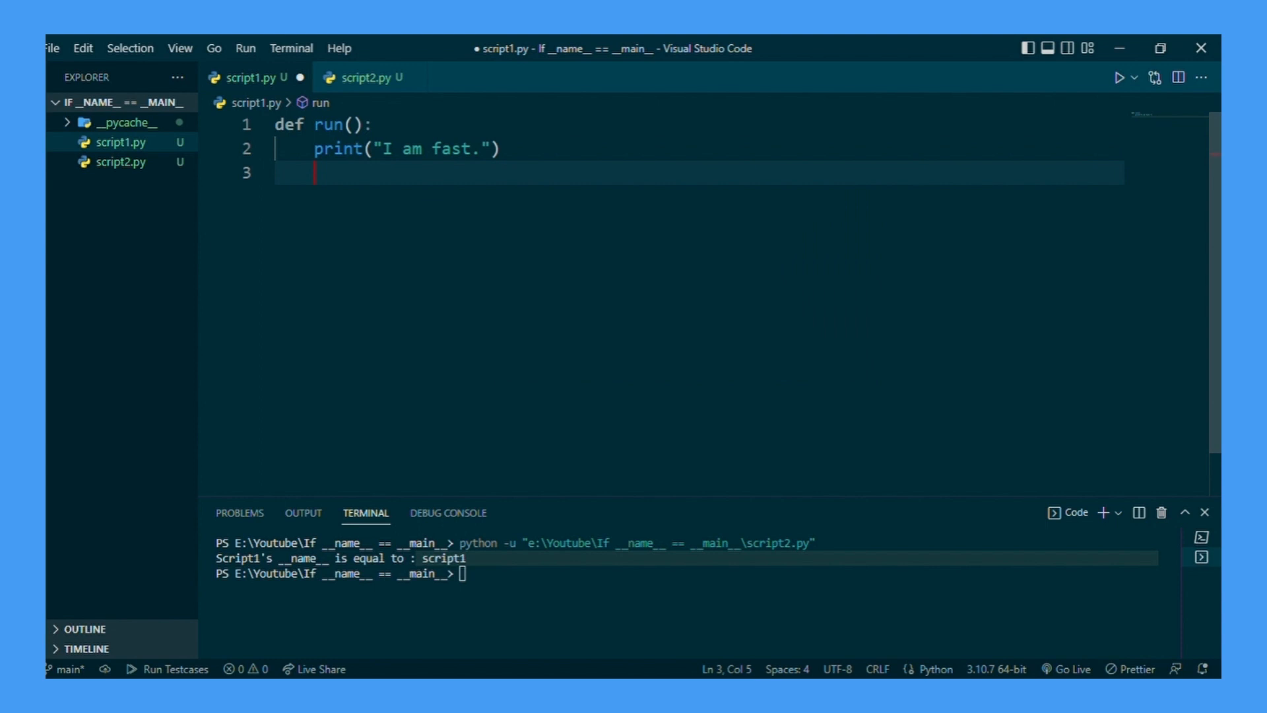
type("run")
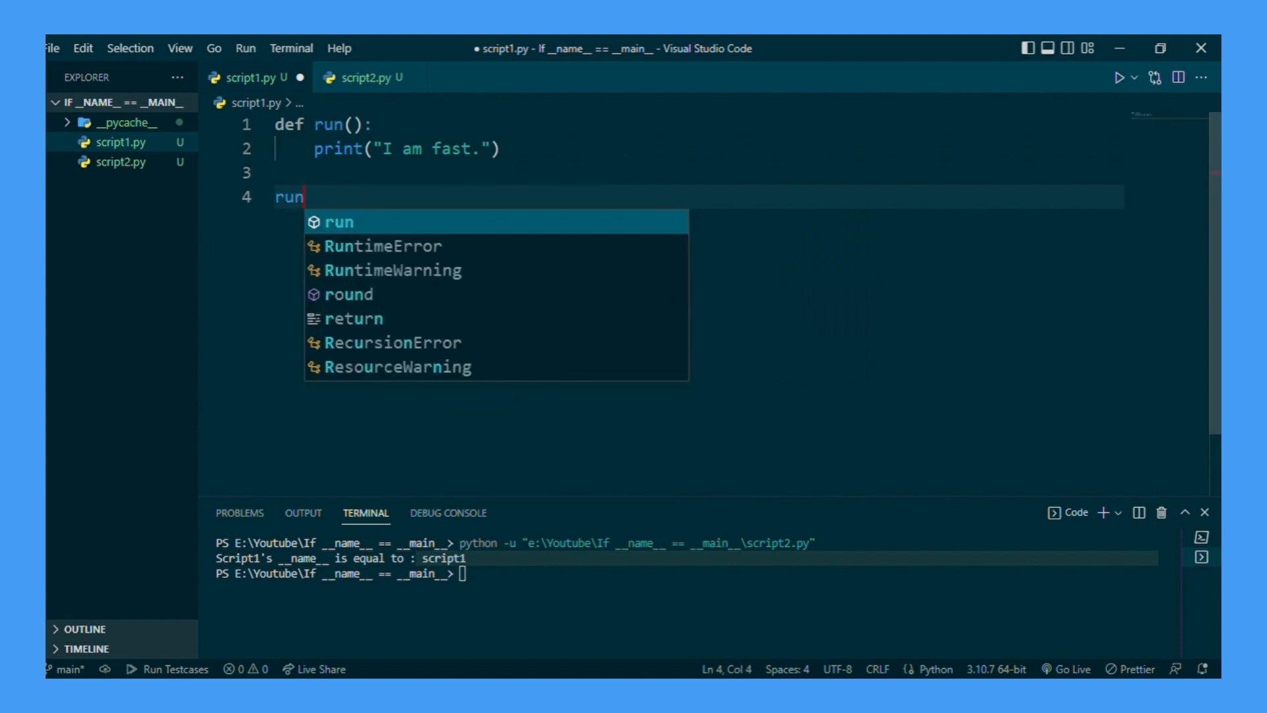
type("()")
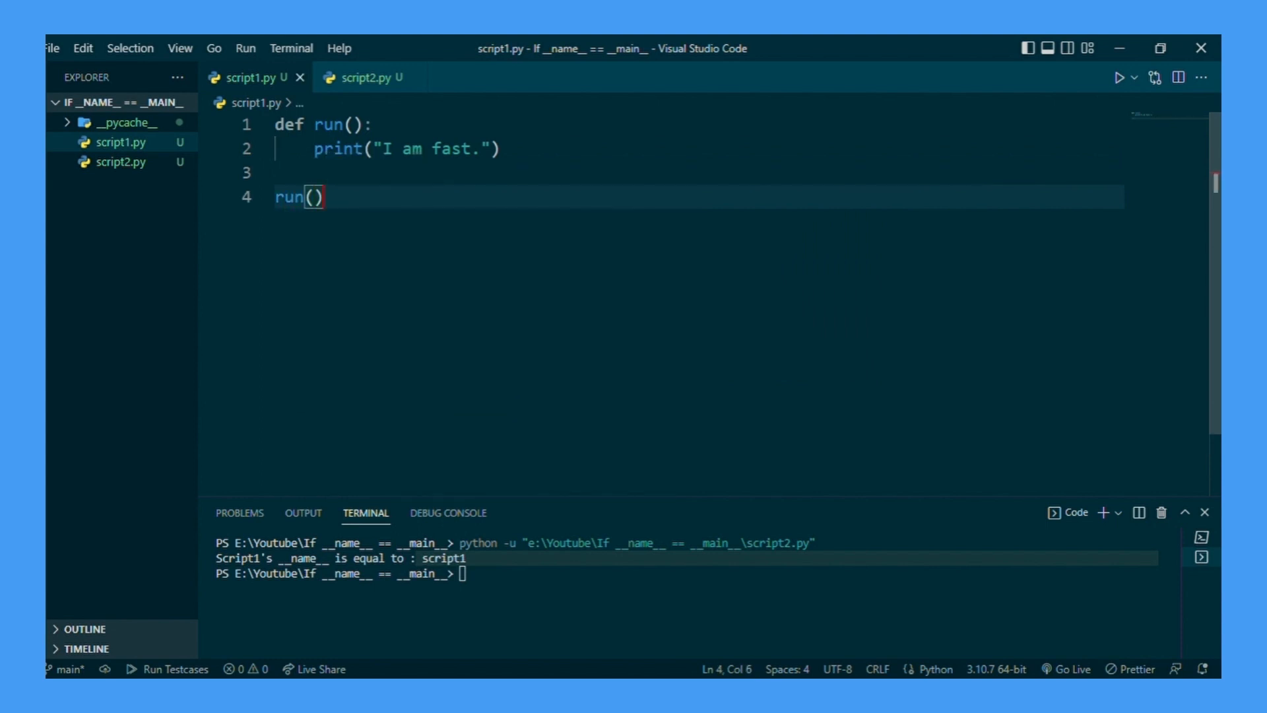
left_click(365, 78)
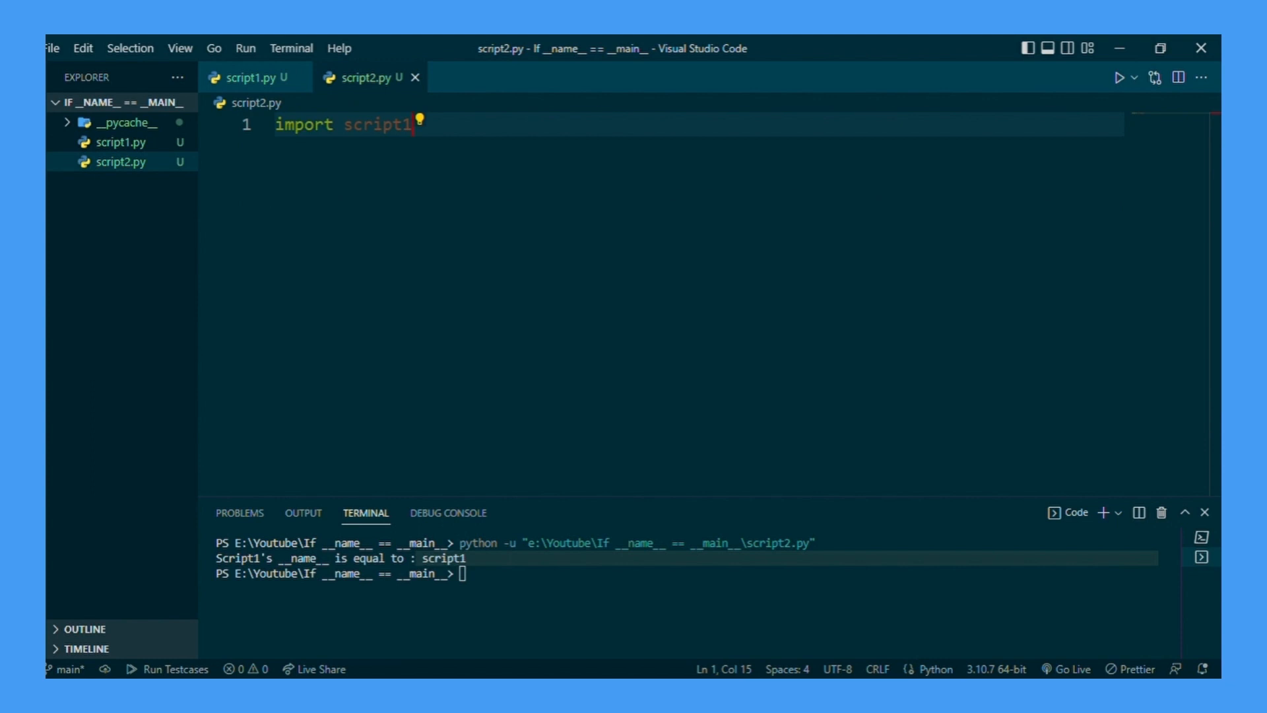
Replace script2.py's import with from script1 import run and add a run() call.
key("Ctrl+a")
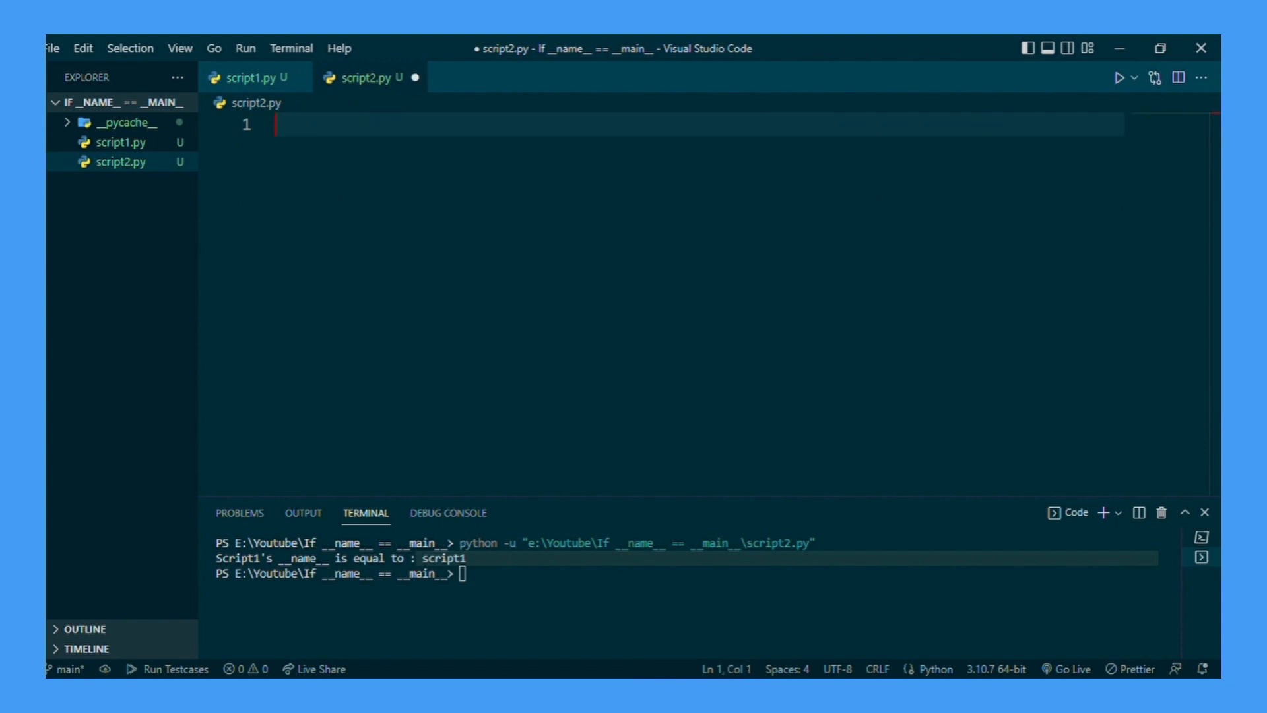
type("from script1 import r")
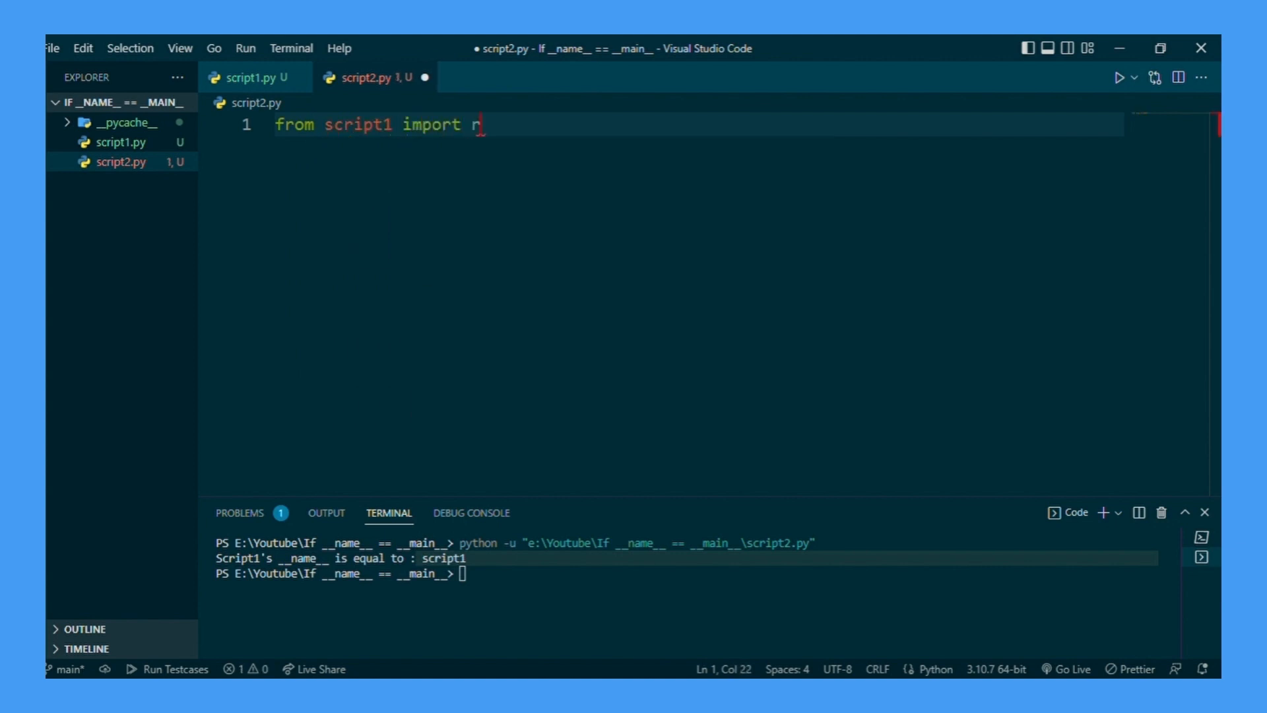
type("un")
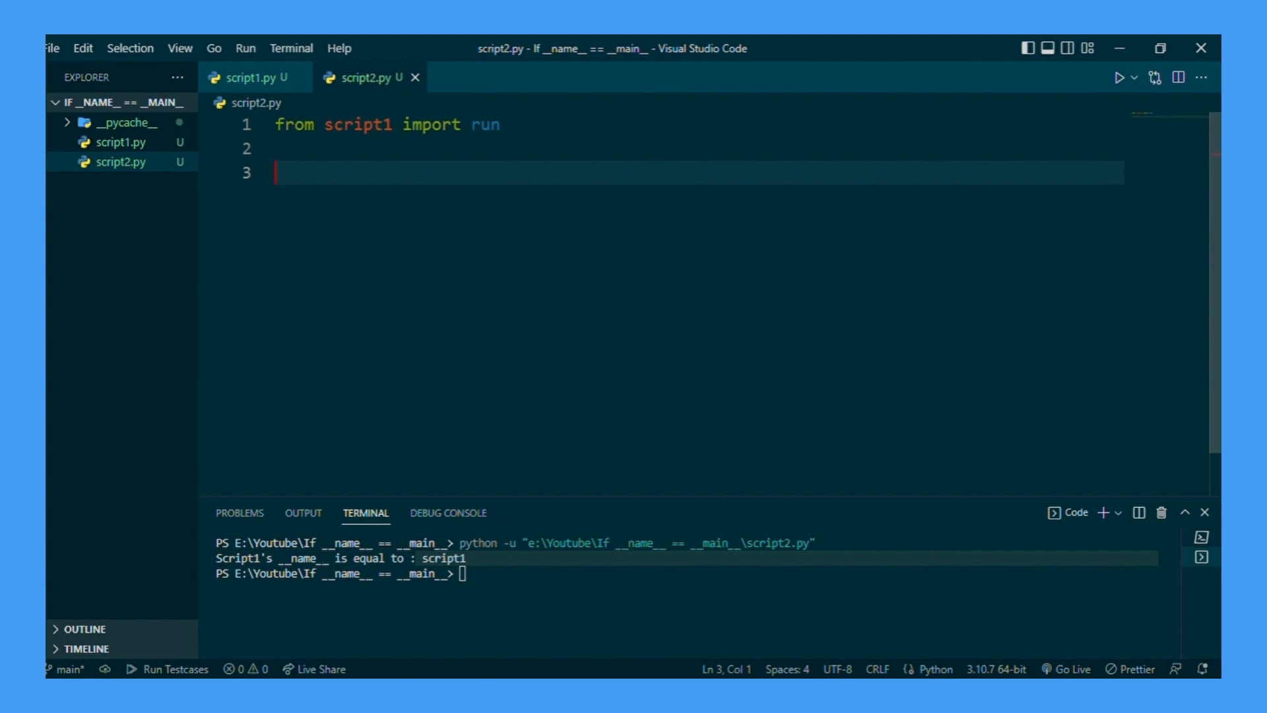
type("run()")
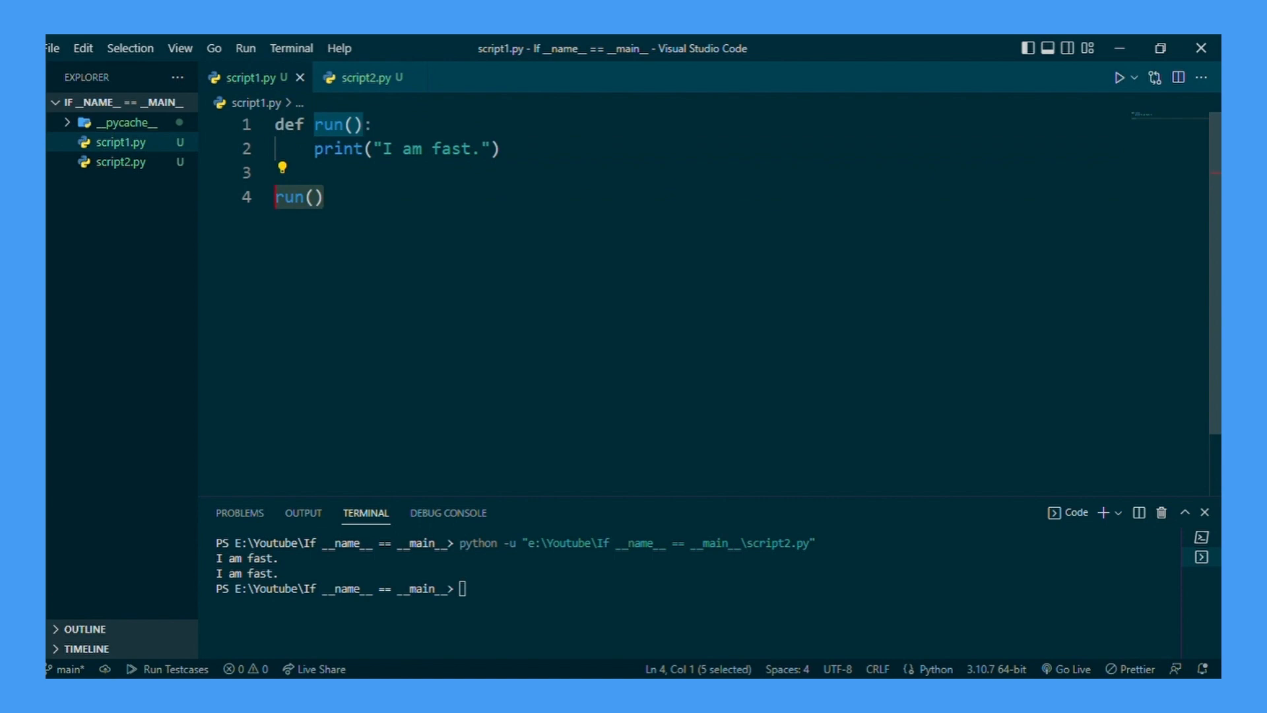
left_click(359, 78)
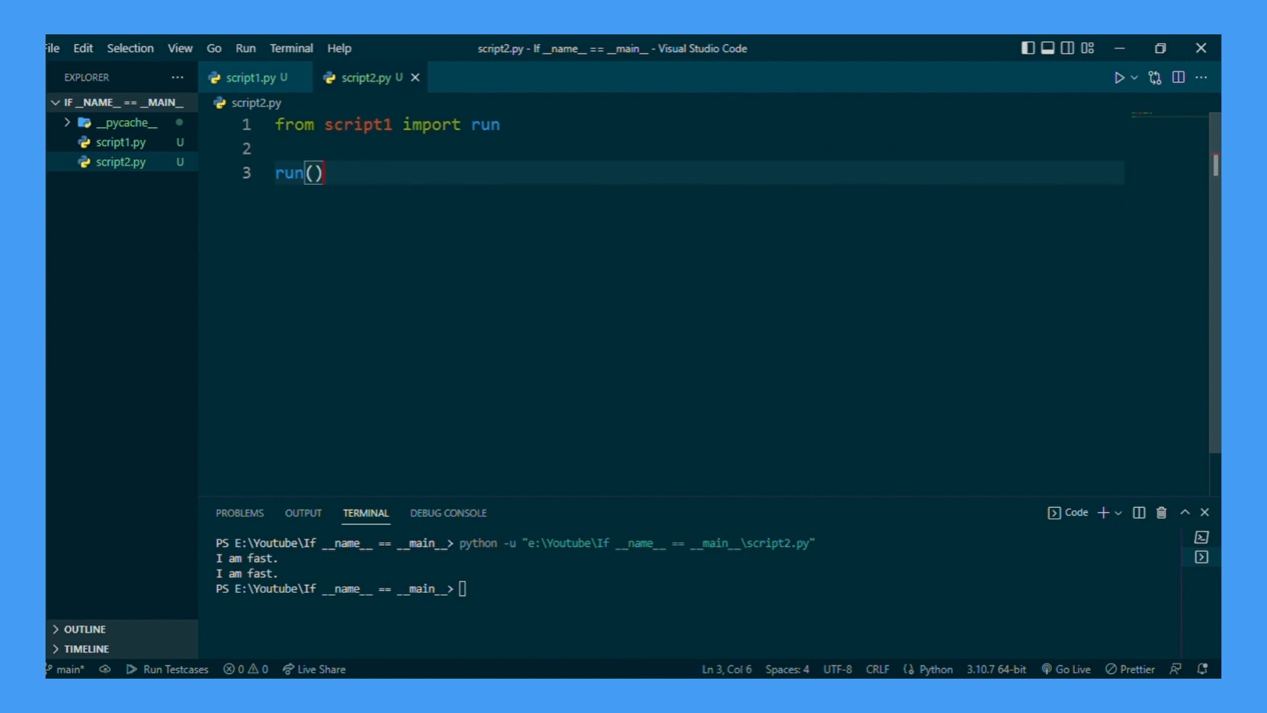
left_click(230, 78)
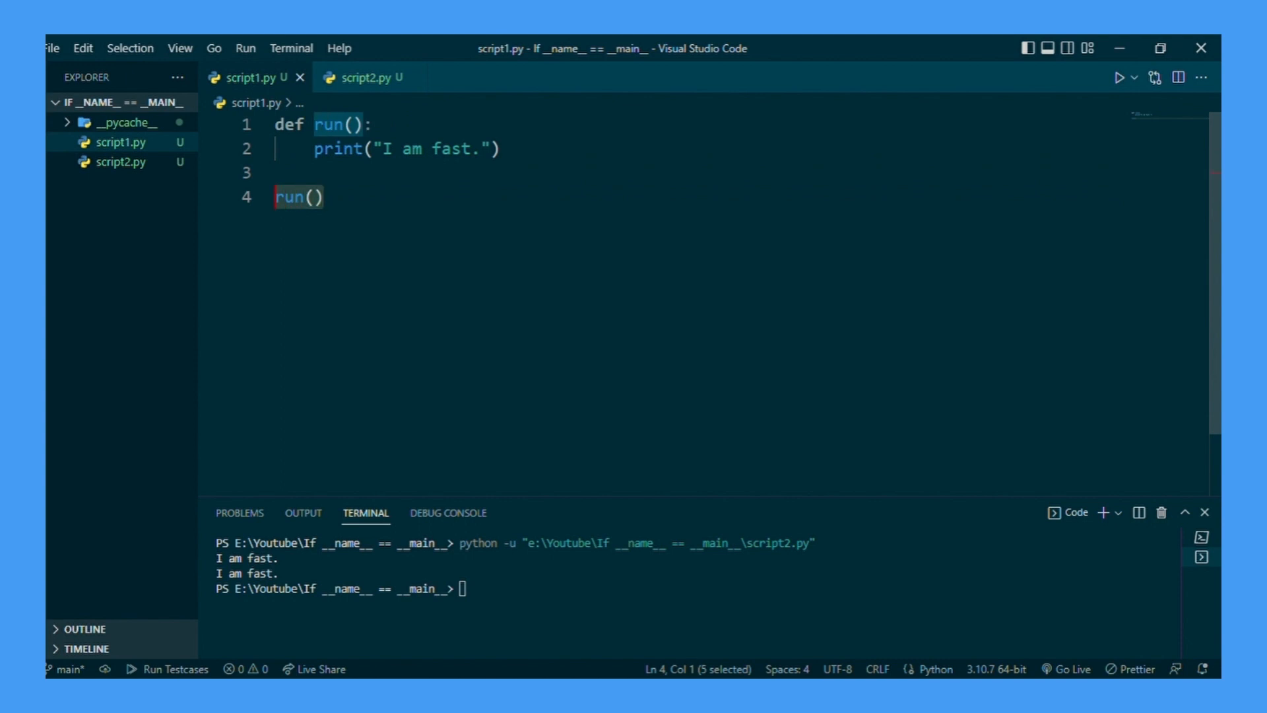
Wrap script1.py's run() call in an if __name__ == "__main__": guard.
key("Enter")
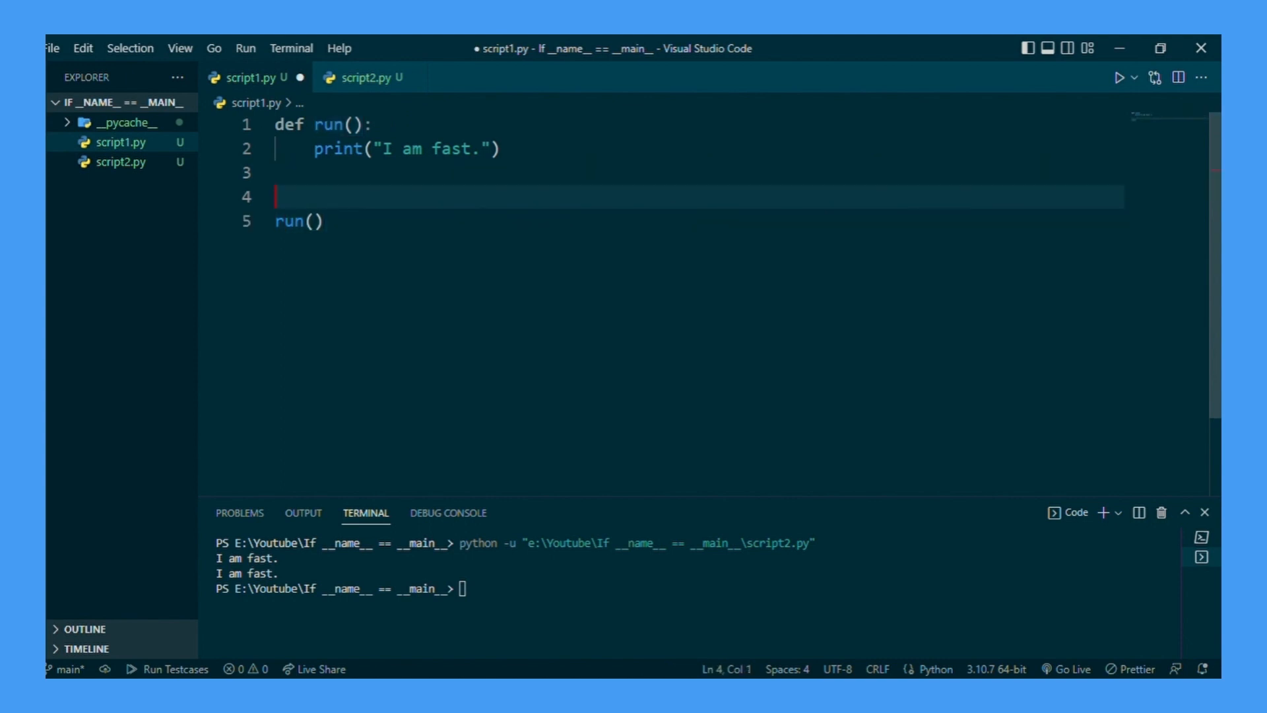
type("if _")
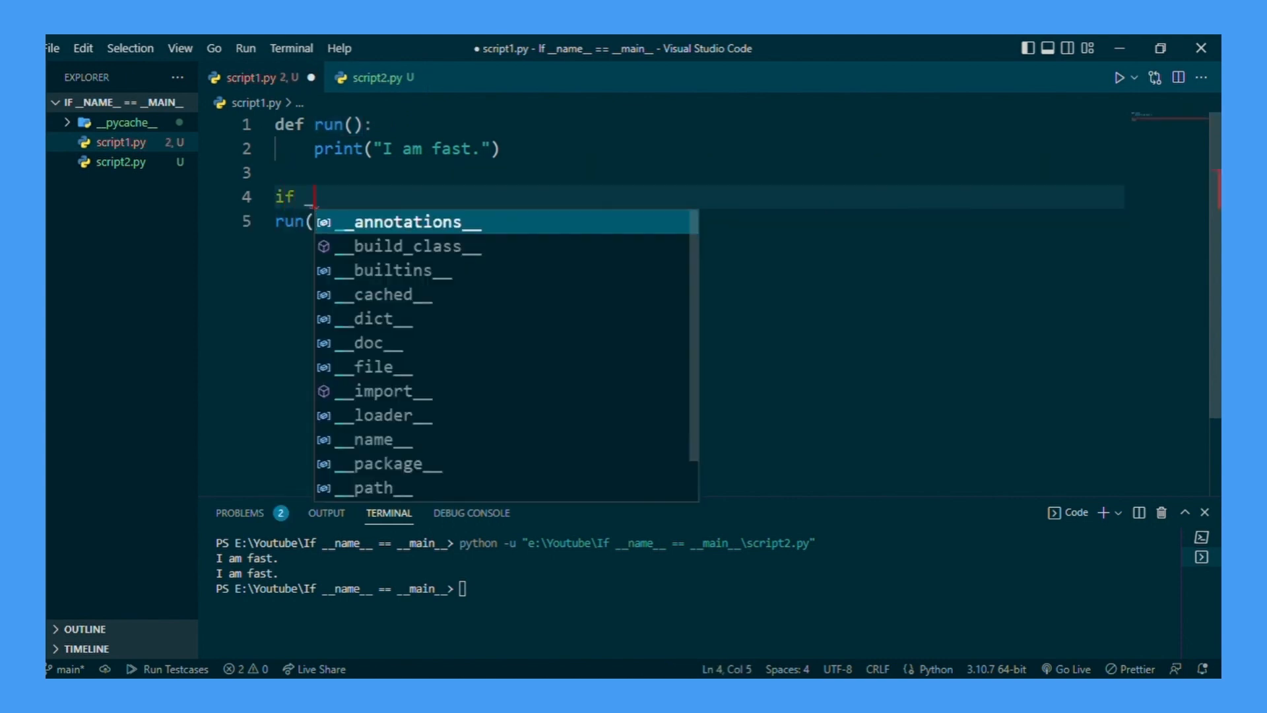
type("__name__ =")
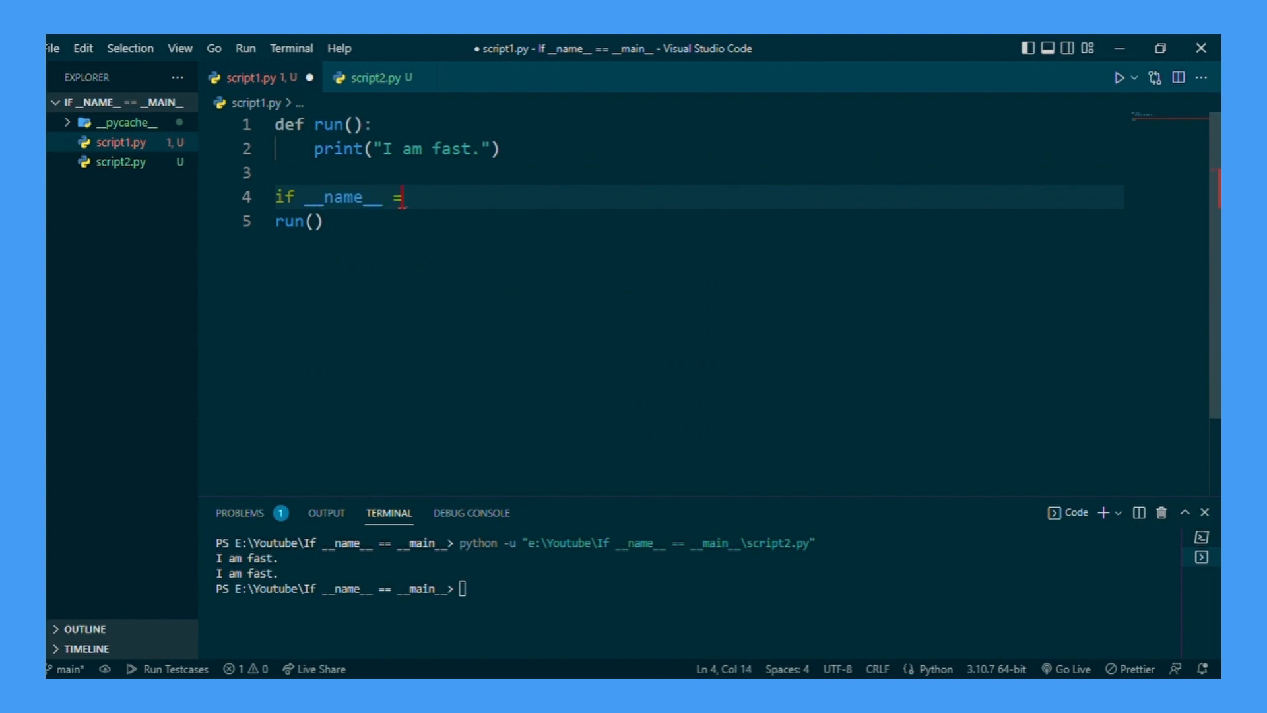
type("= \"__ma")
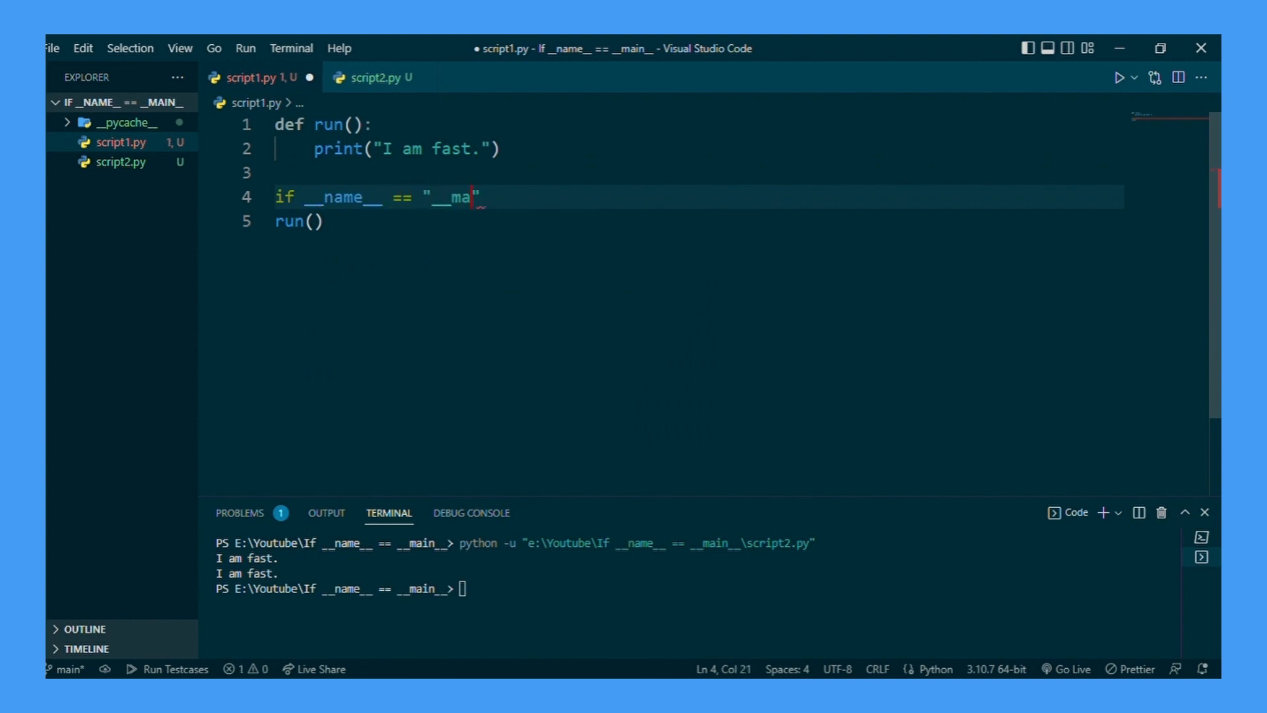
type("in__\":")
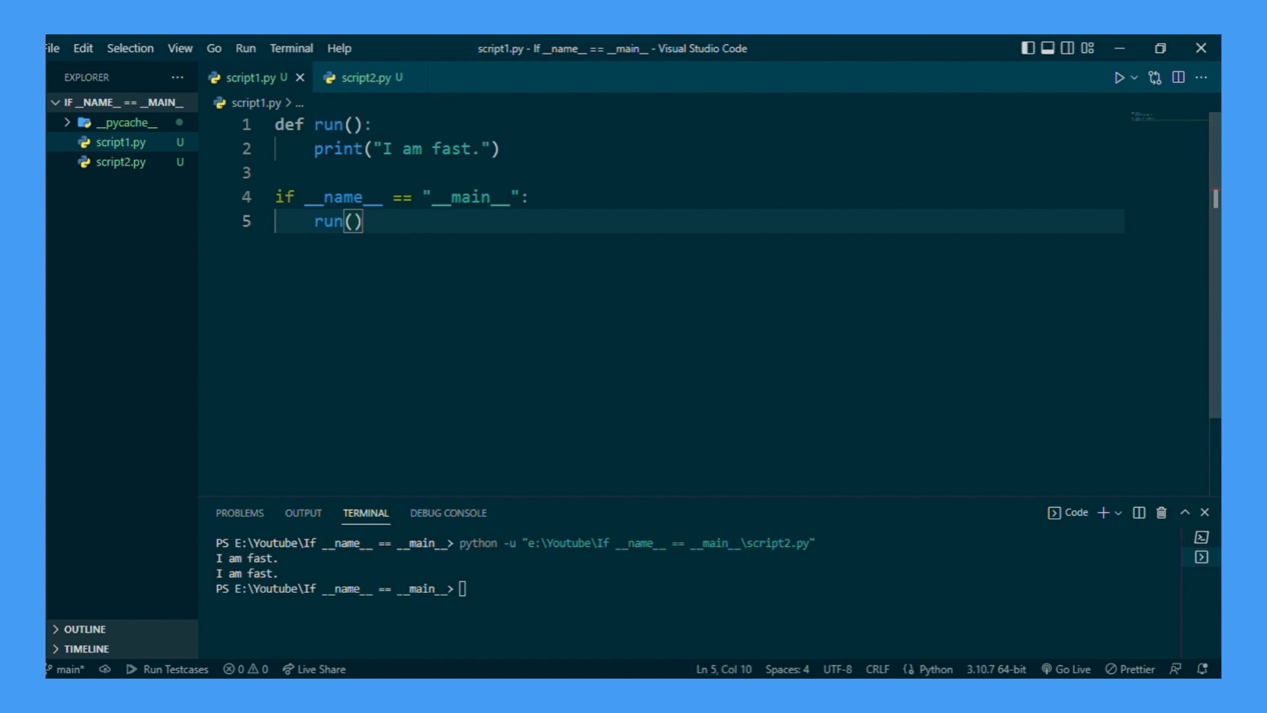
left_click(365, 78)
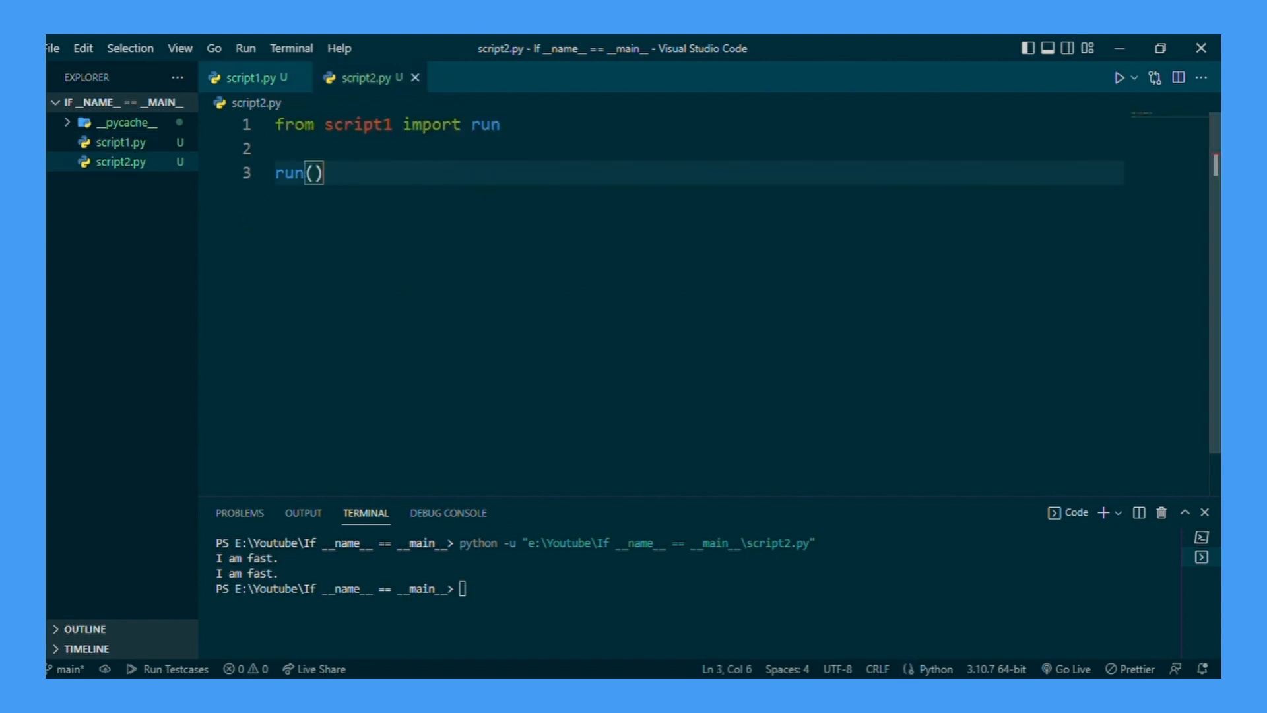